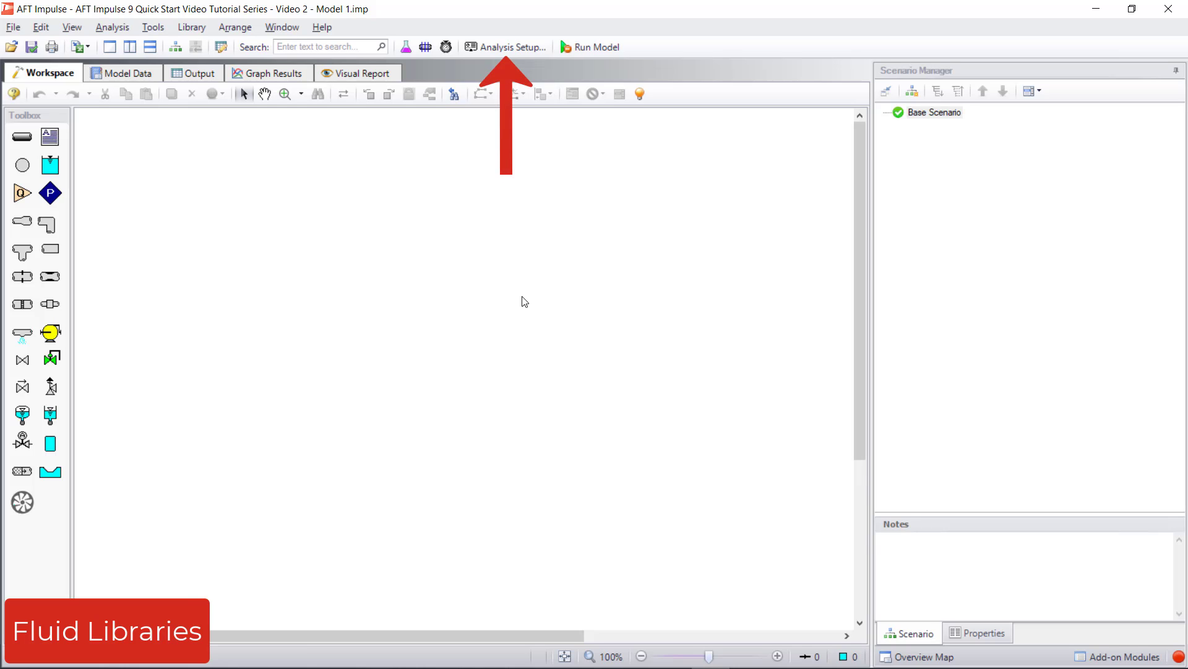
mouse_move(112, 27)
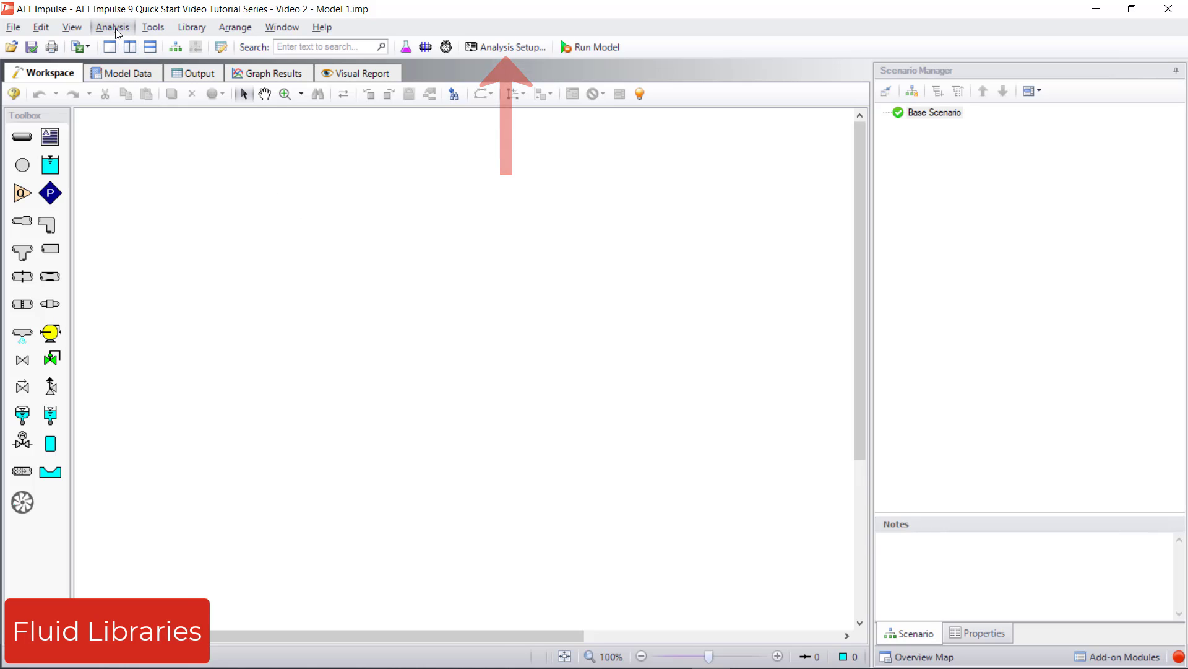
- Open Analysis Setup from the Analysis menu for the empty model
click(111, 26)
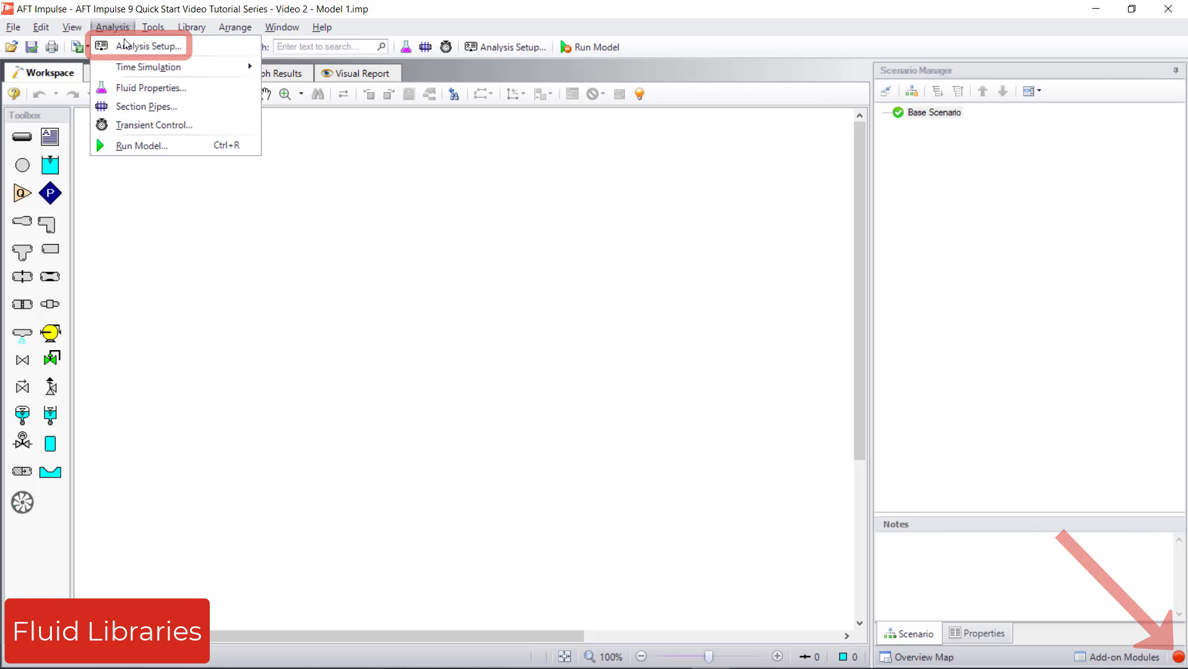
click(148, 45)
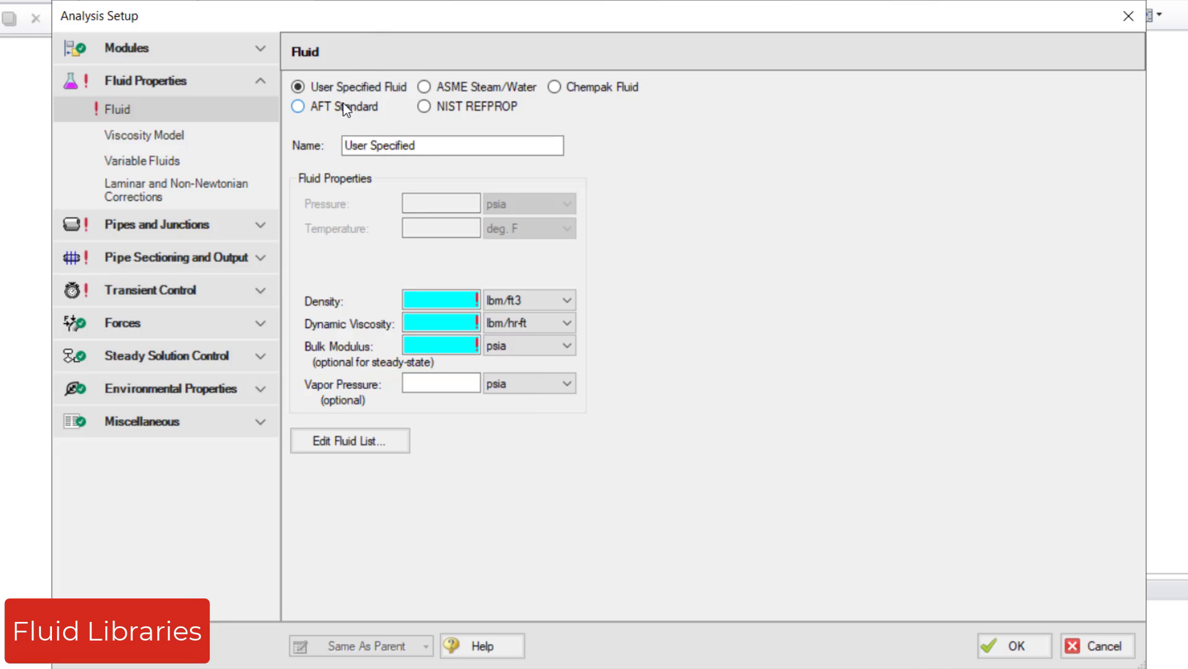
- Add Water (liquid) from the AFT Standard library at 70 deg F
click(298, 106)
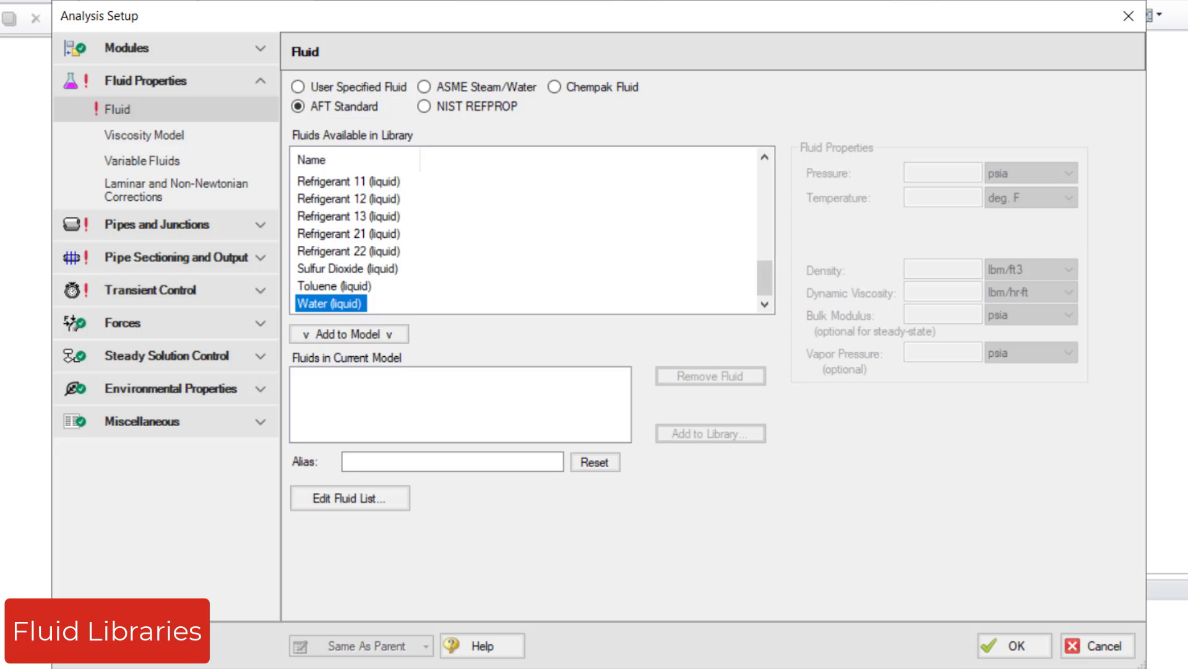
click(330, 303)
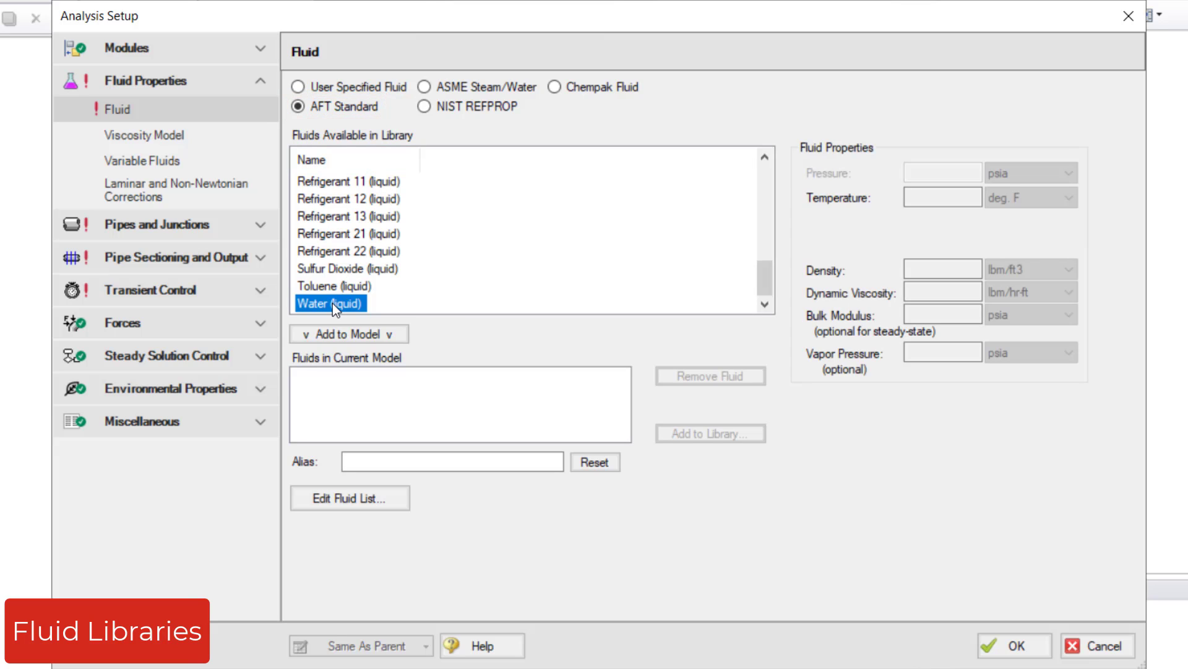
click(349, 334)
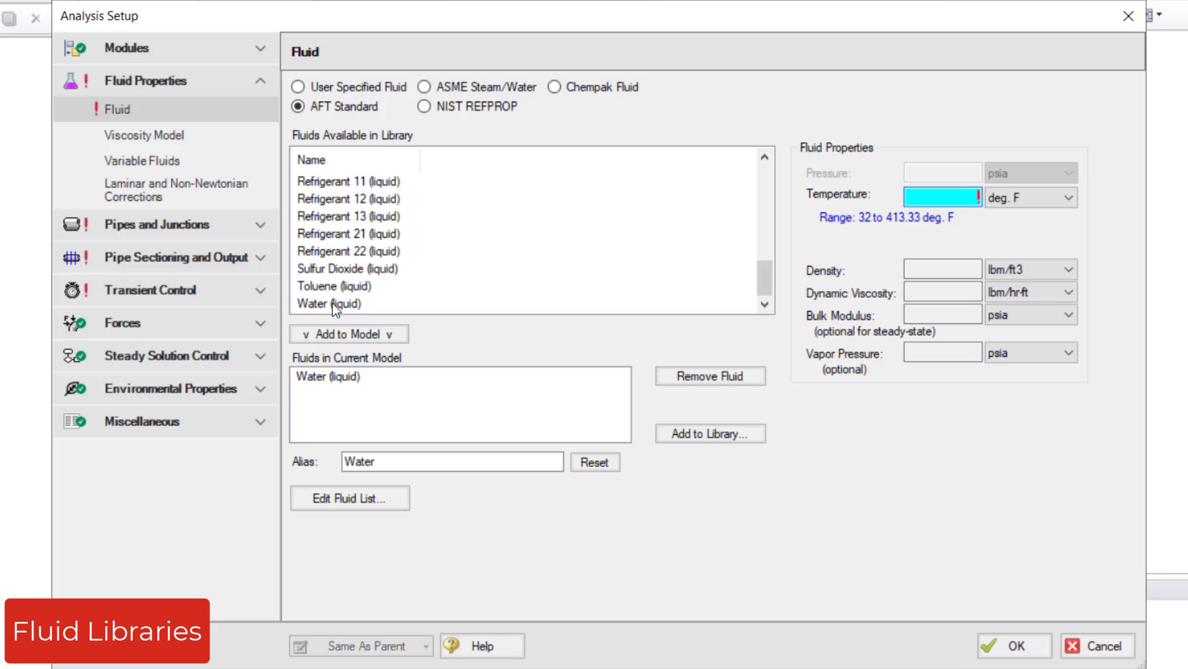
text(70)
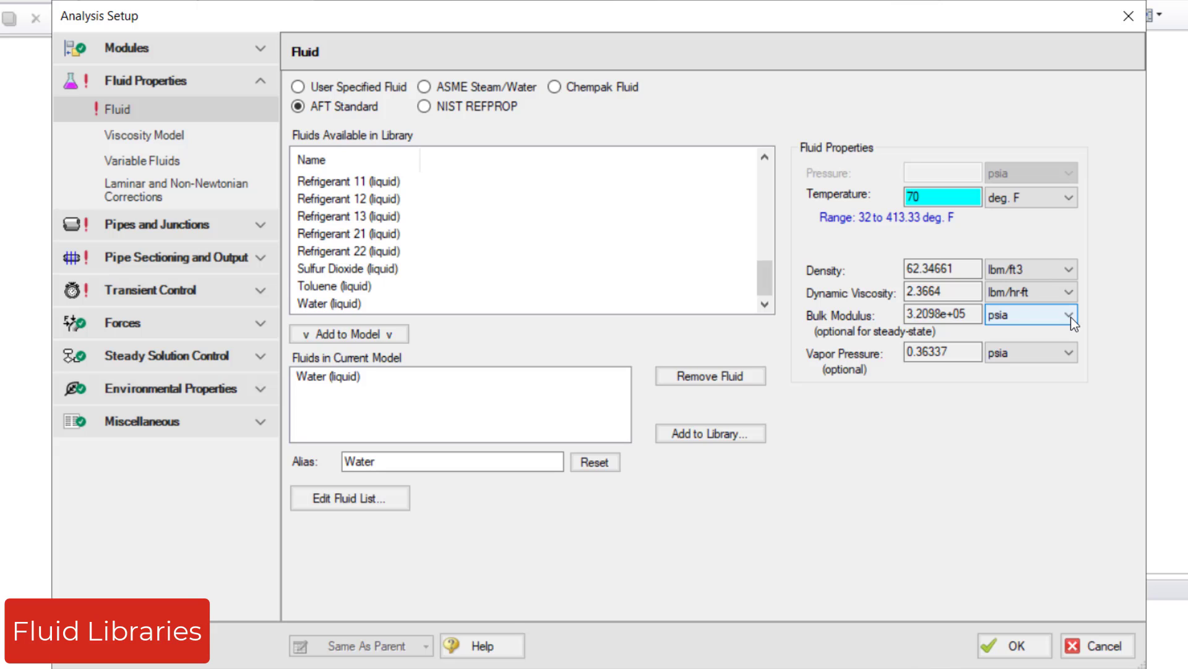
mouse_move(978, 317)
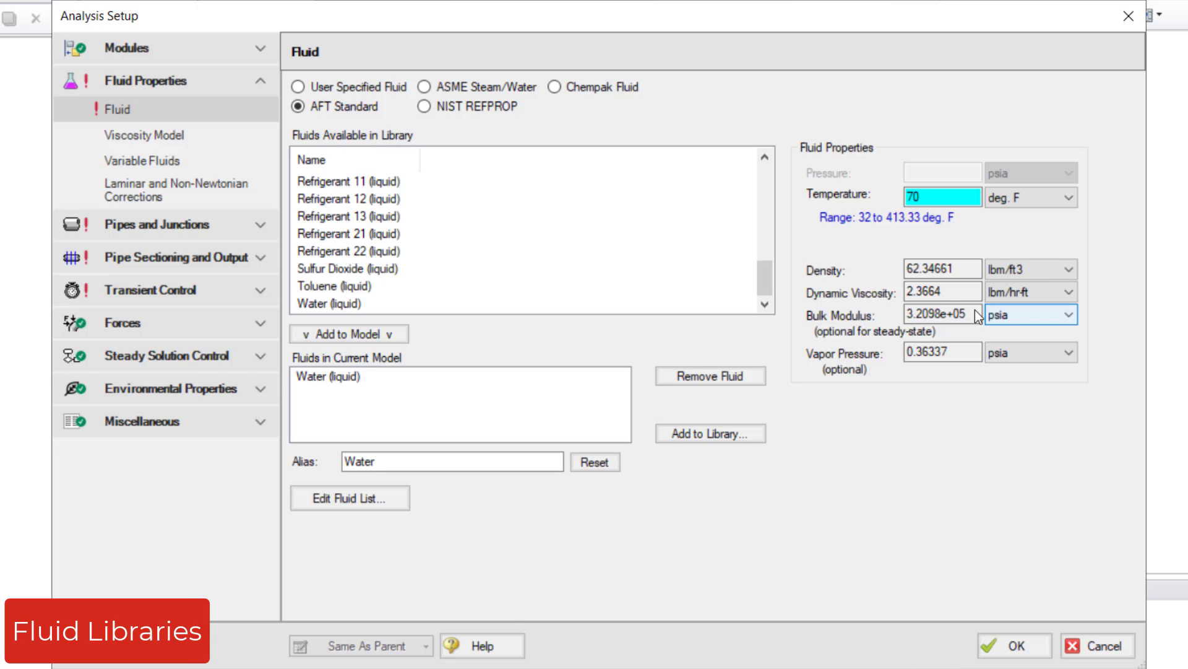
- Switch the fluid library to ASME Steam/Water, showing ASME '97 Water
click(425, 86)
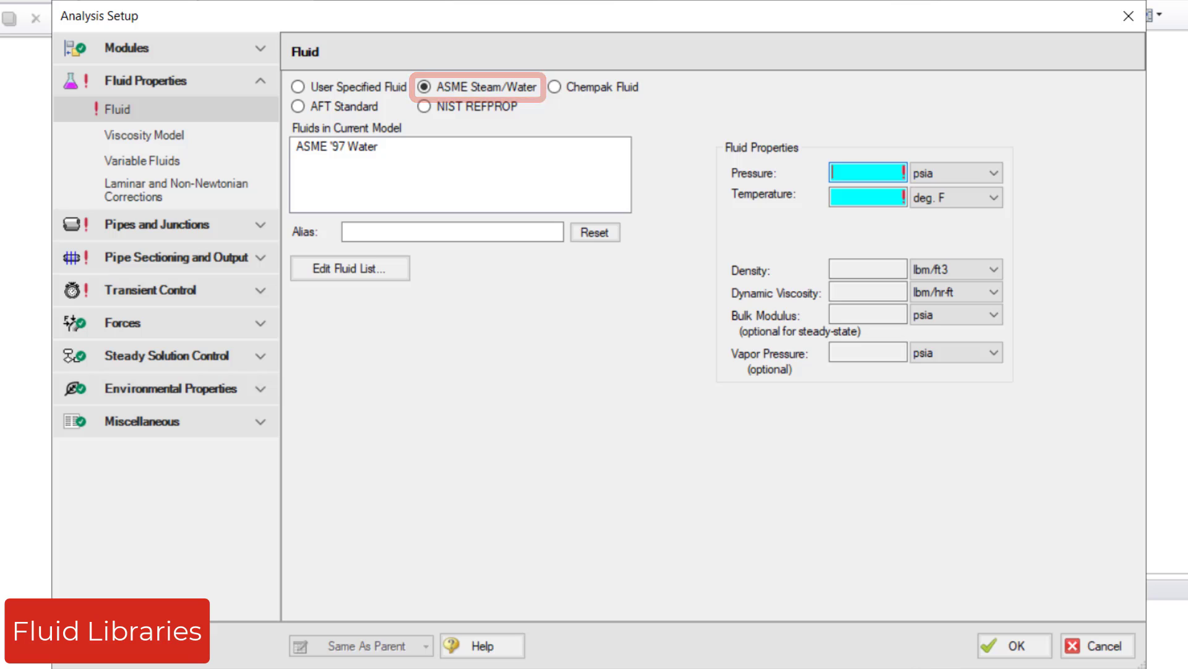
mouse_move(477, 86)
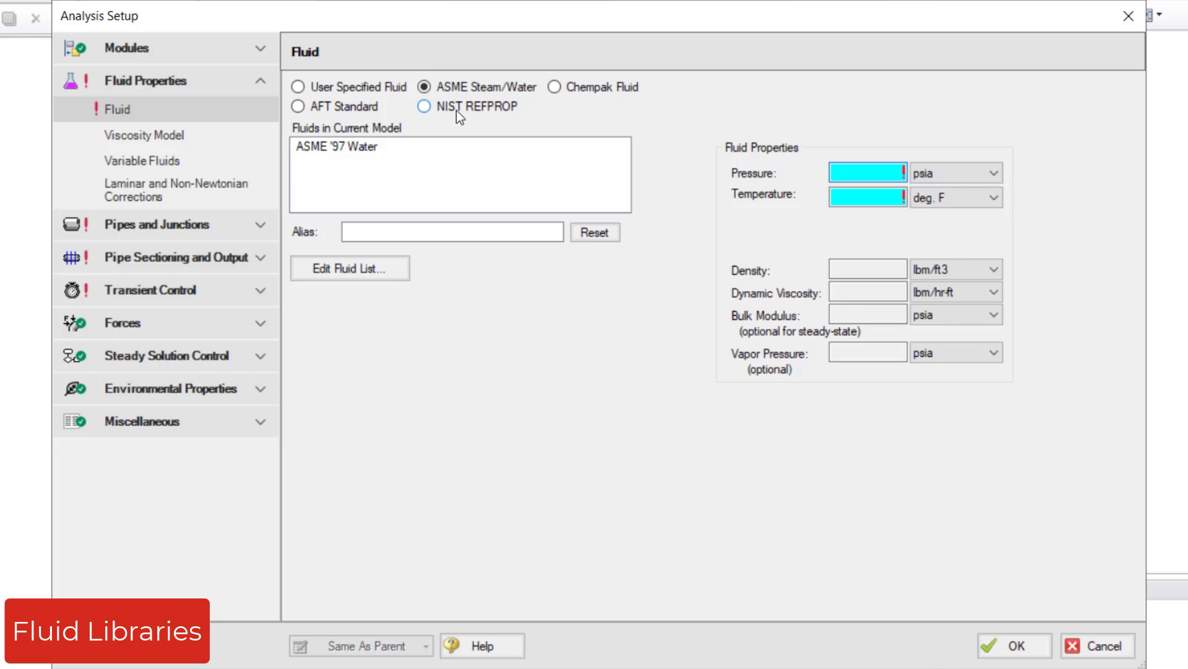
- Preview NIST REFPROP mixture creation, cancelling without adding a fluid
click(425, 106)
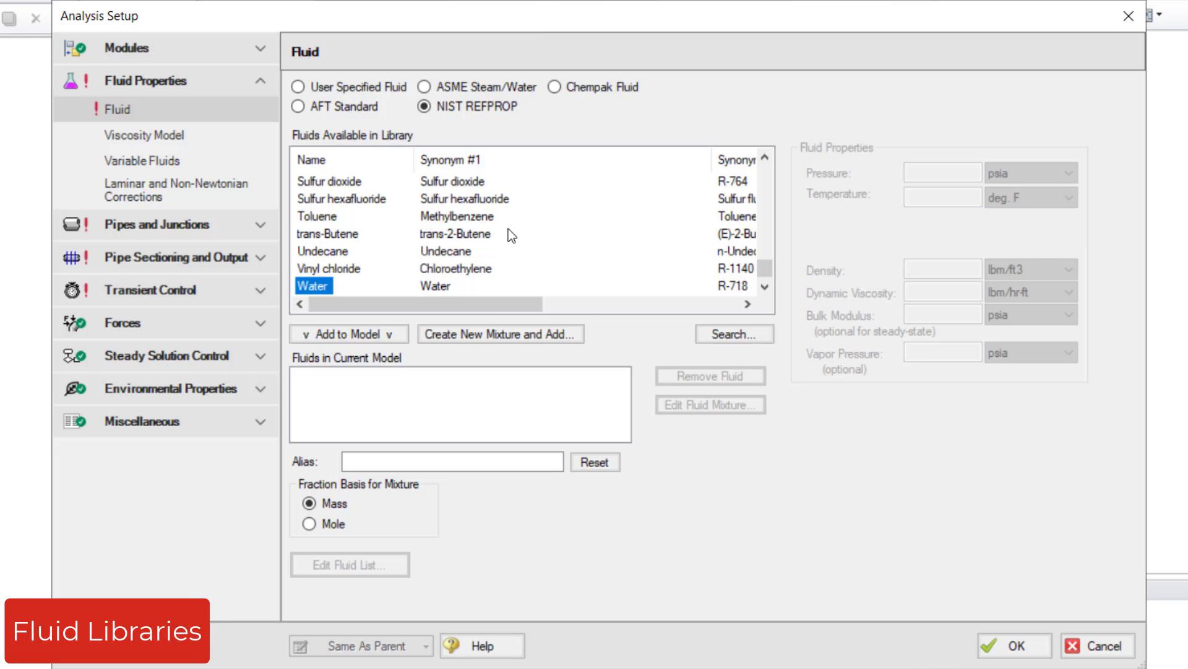
click(500, 333)
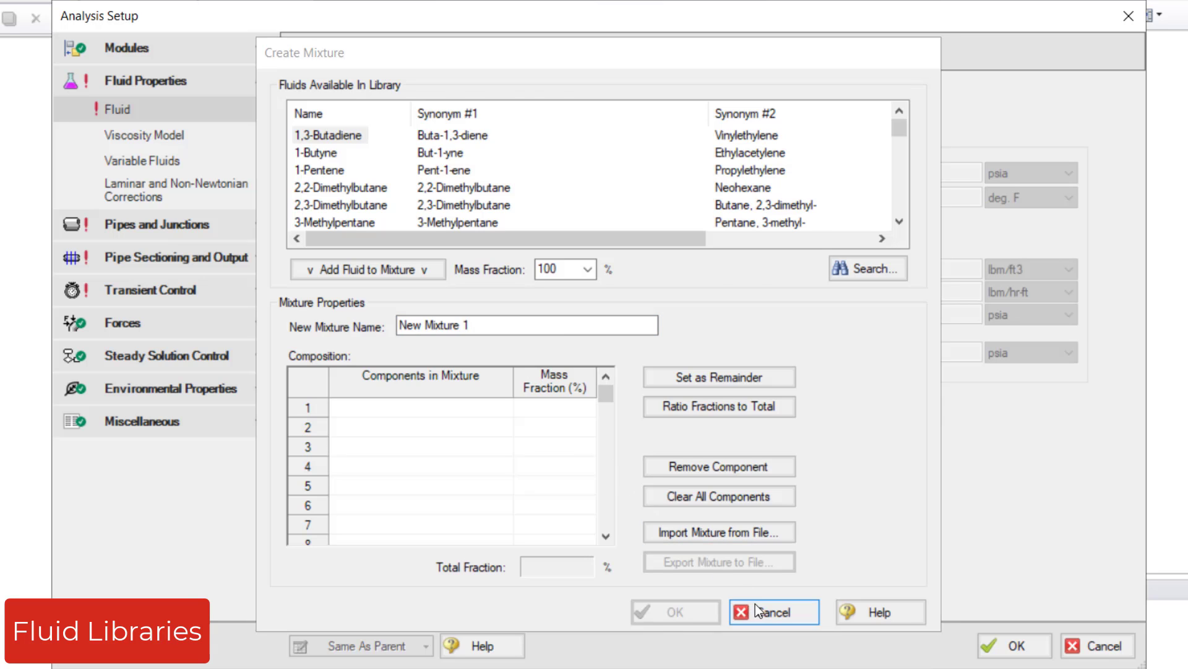
click(773, 612)
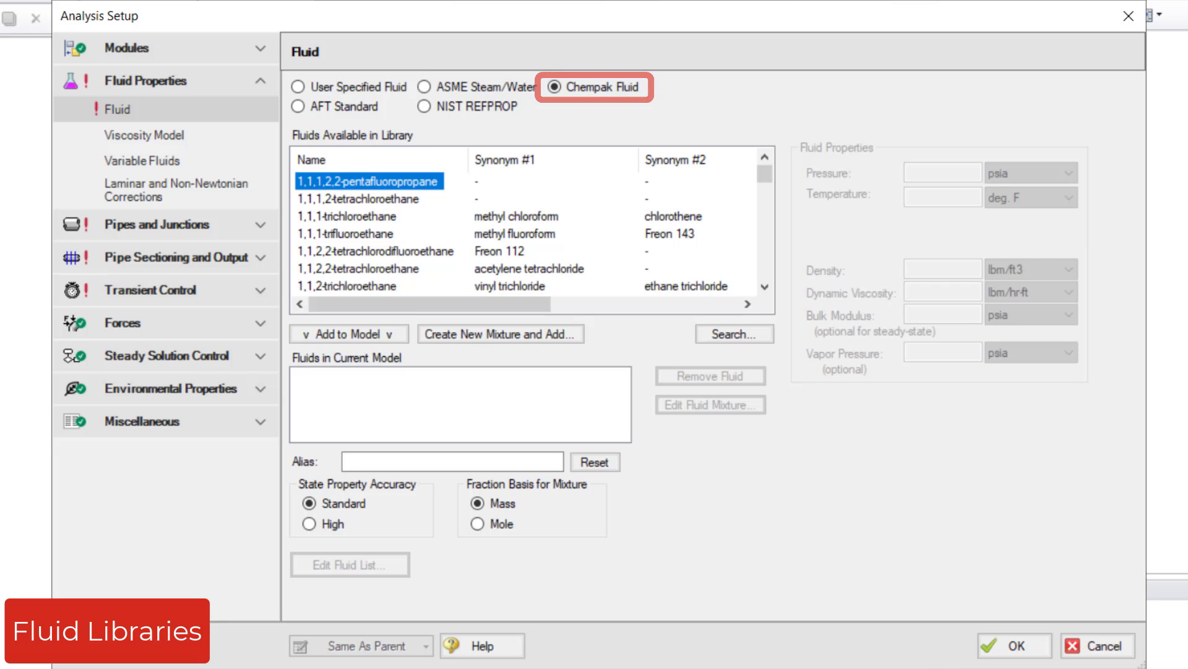
- Preview Chempak mixture creation and cancel, returning to AFT Standard water at 70 deg F
click(499, 334)
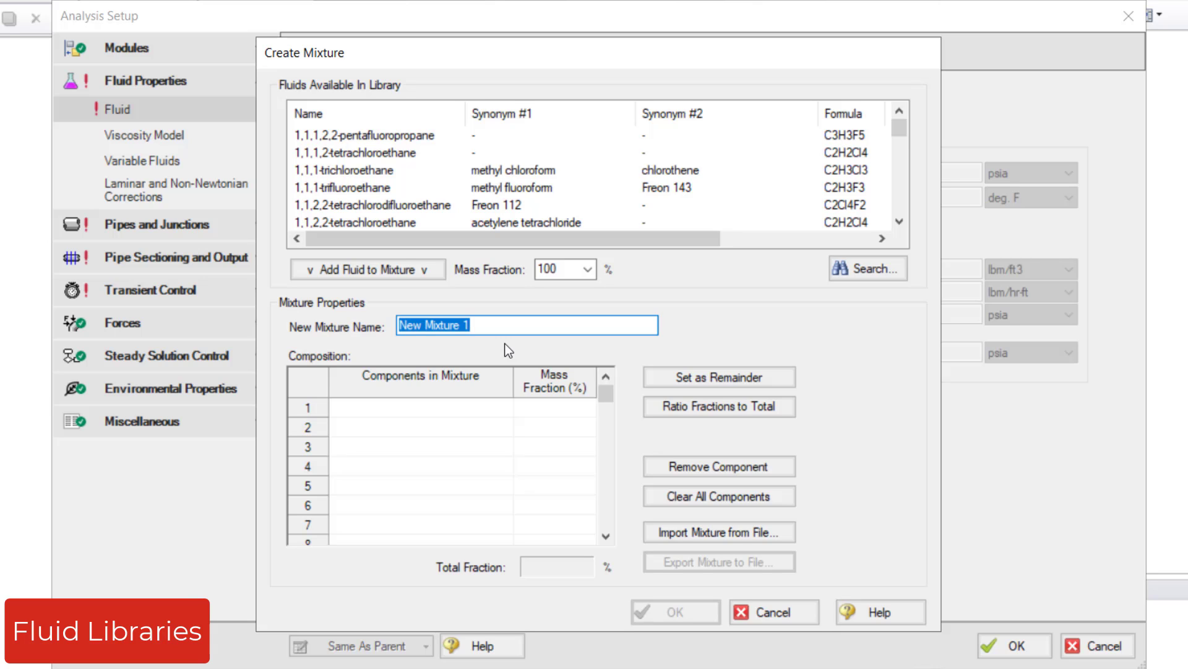
click(772, 612)
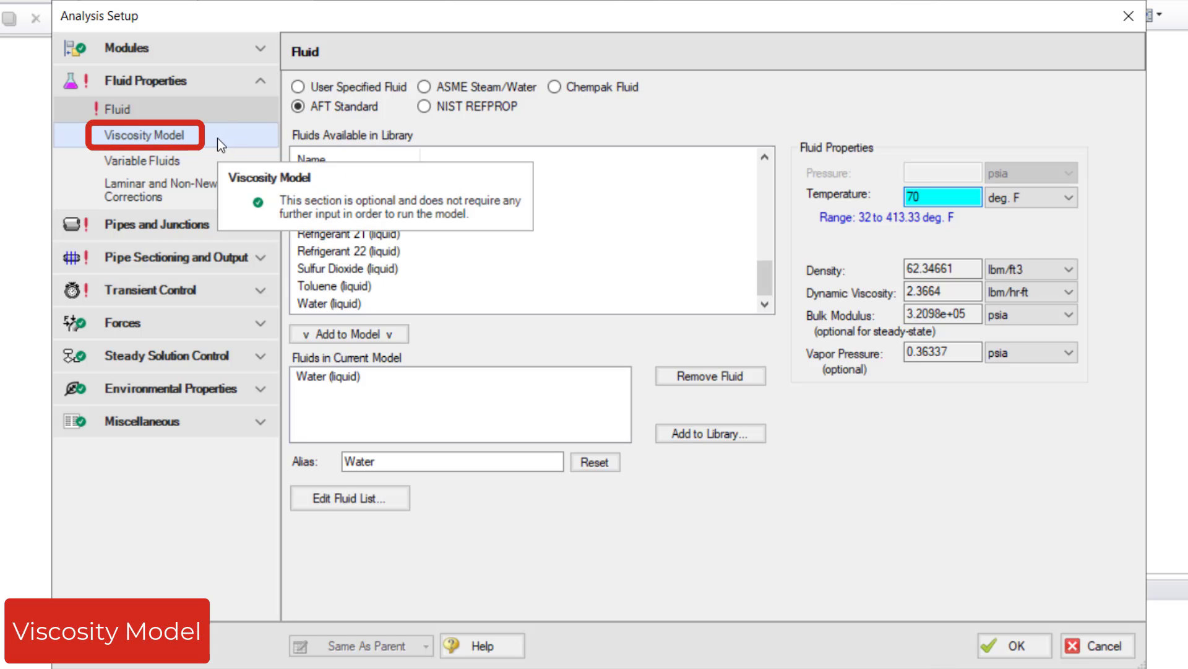
- Choose Power Law in the Viscosity Model dropdown, leaving K and n unfilled
click(145, 135)
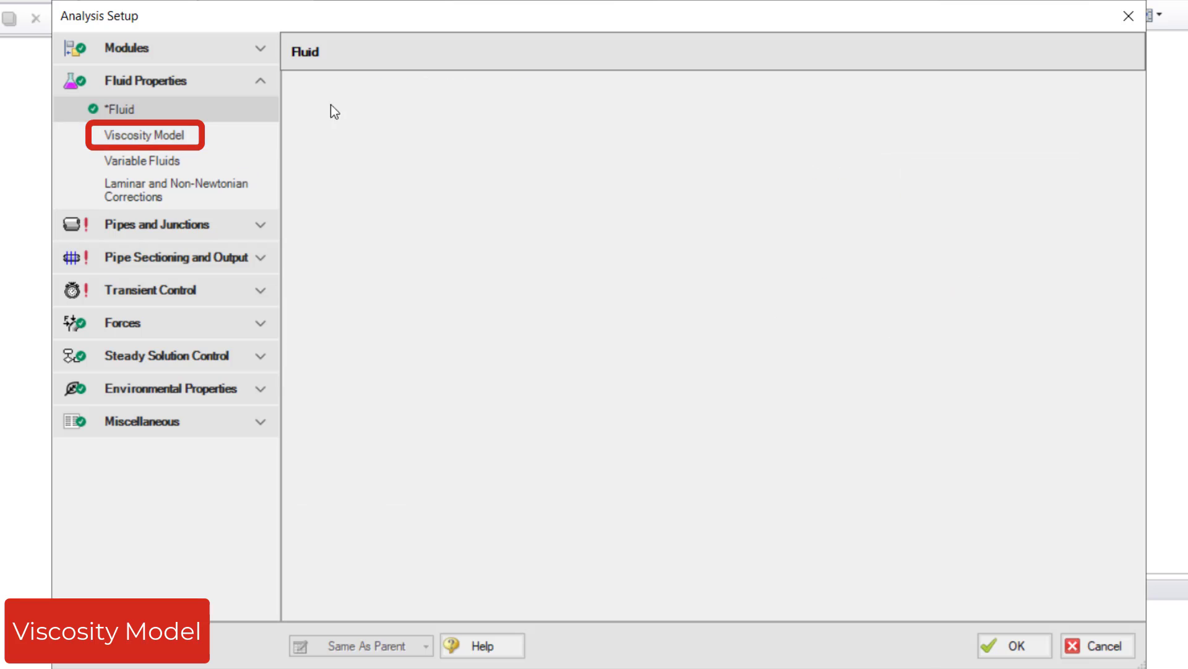
click(143, 135)
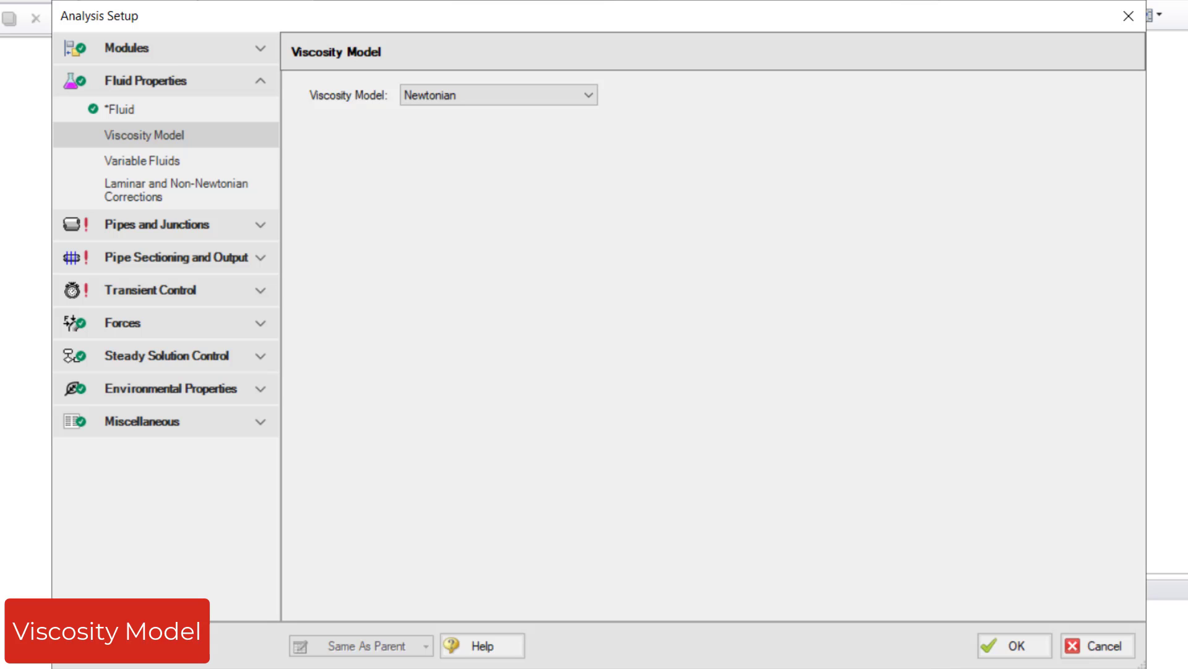
click(585, 94)
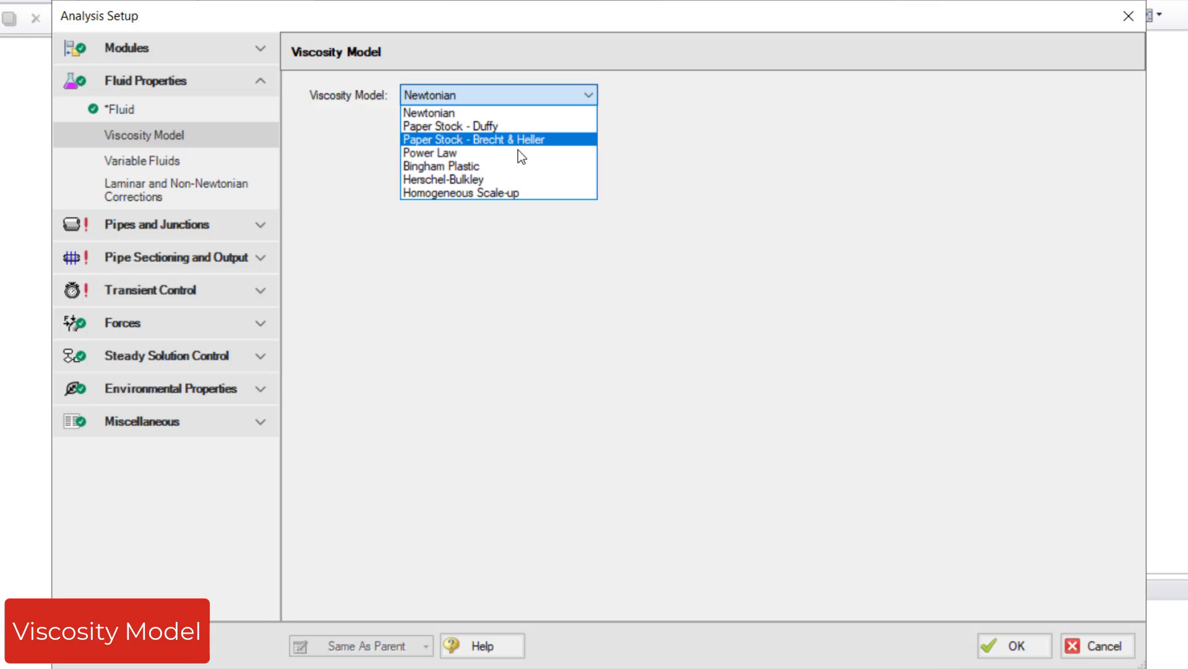
click(429, 152)
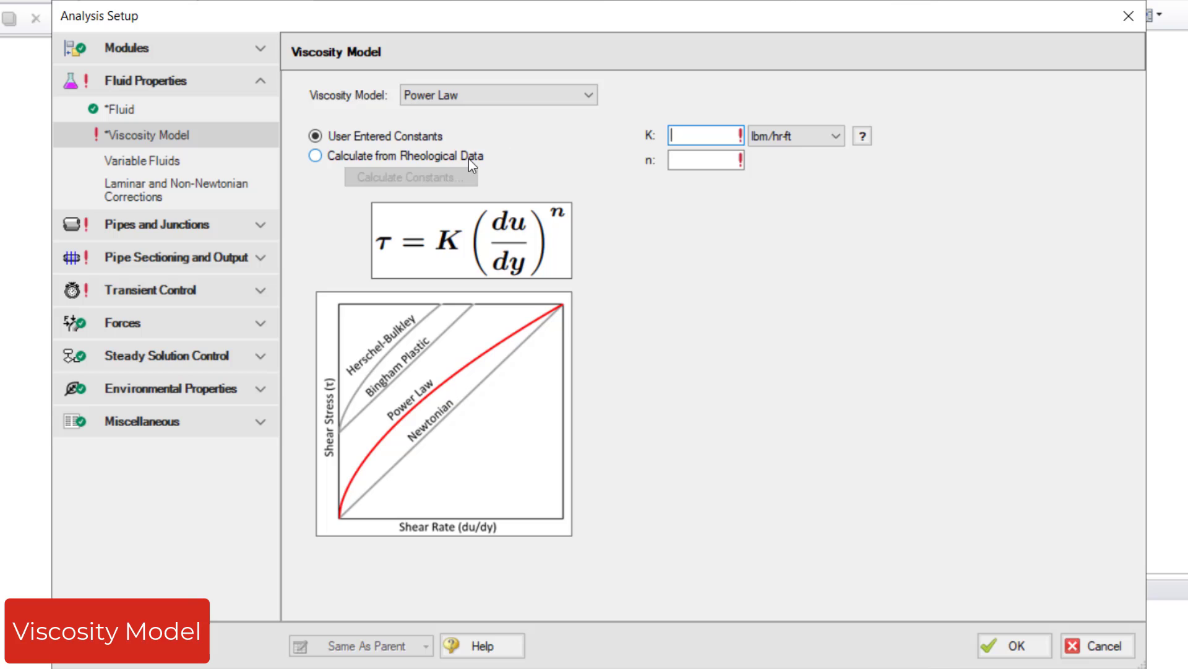
- Review Calculate Constants from rheological data, then cancel back to the Newtonian default
click(316, 156)
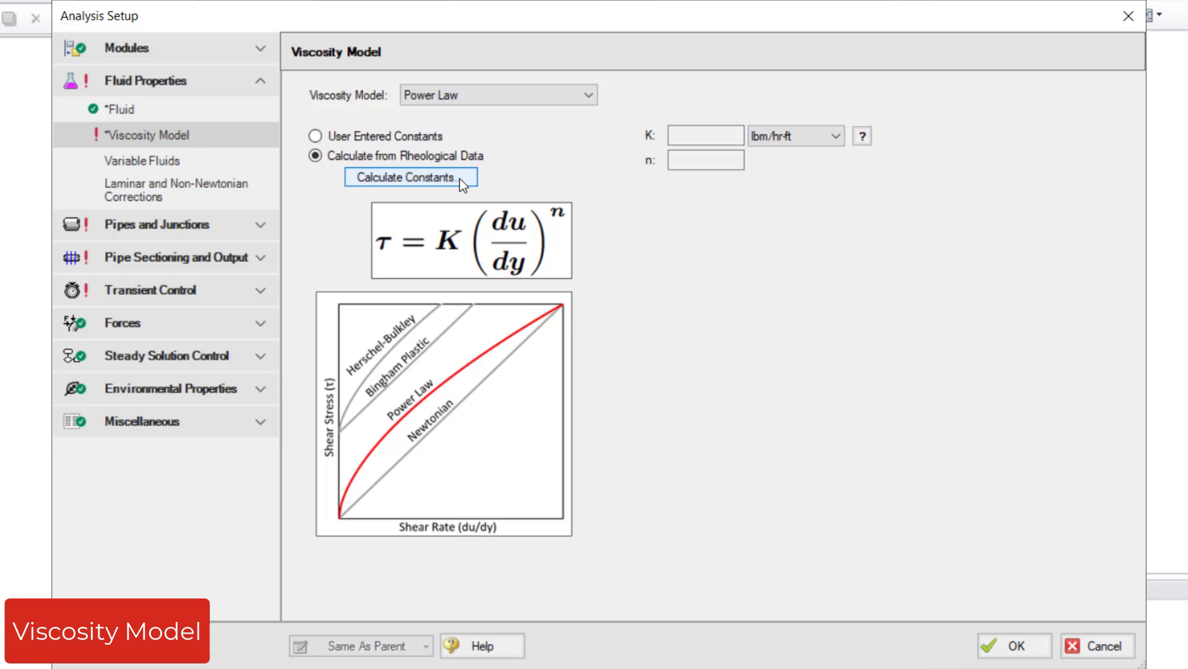
click(412, 176)
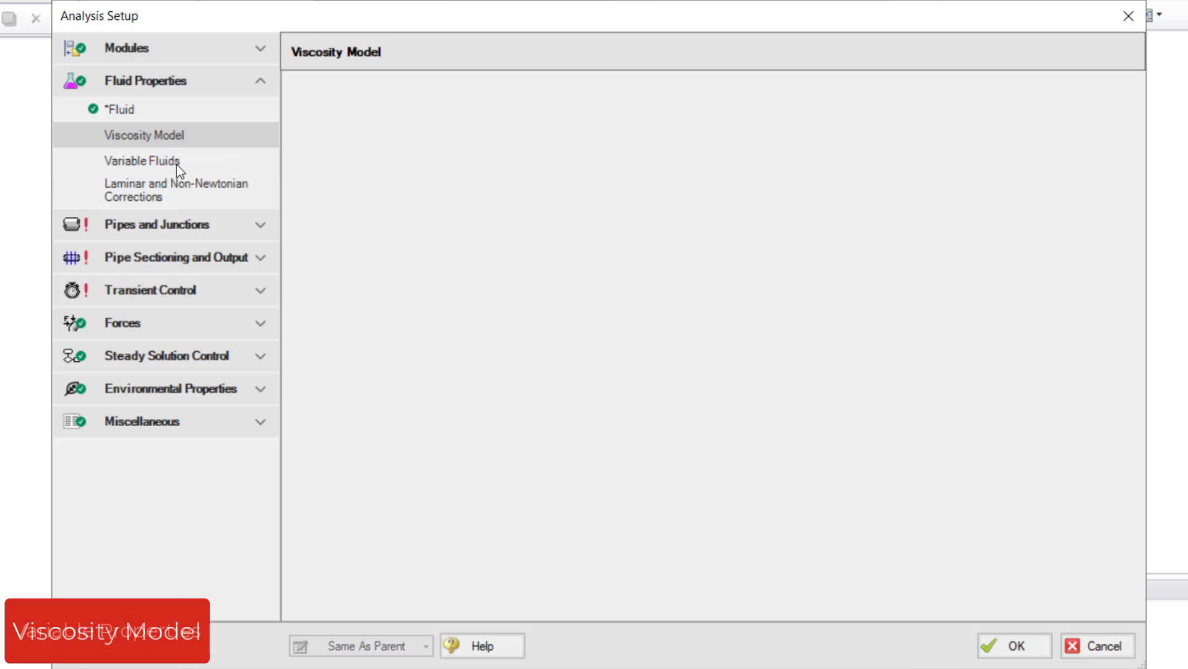
- Select Variable Fluid Properties and view the ATKF laminar and non-Newtonian corrections page
click(143, 159)
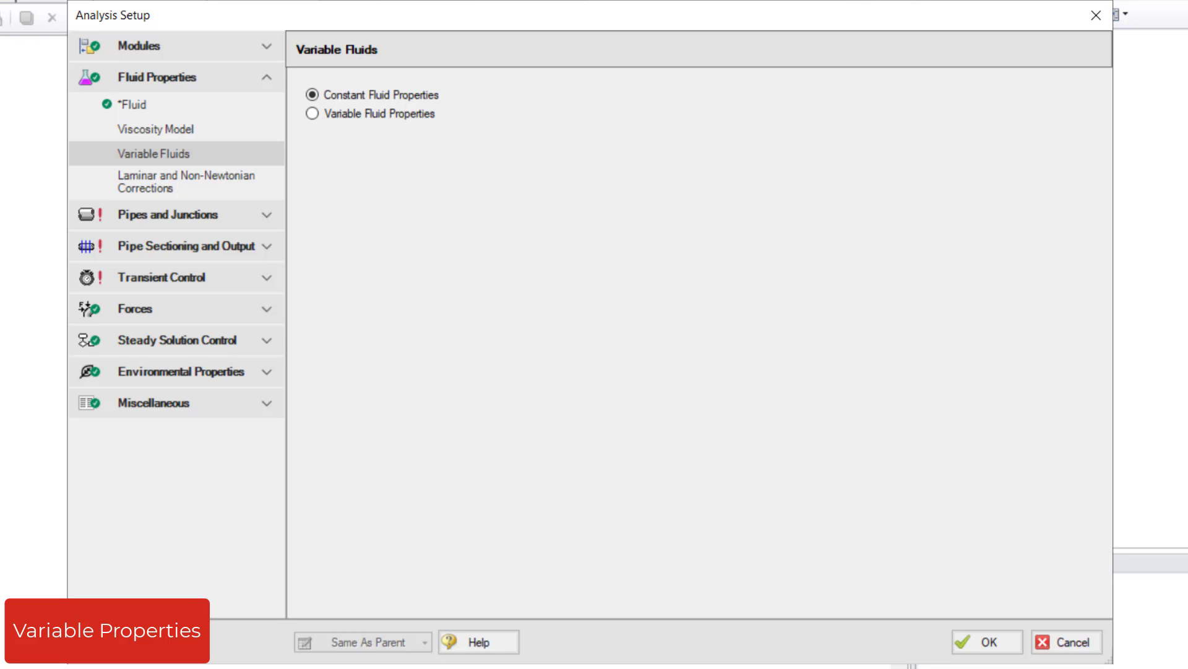
click(311, 112)
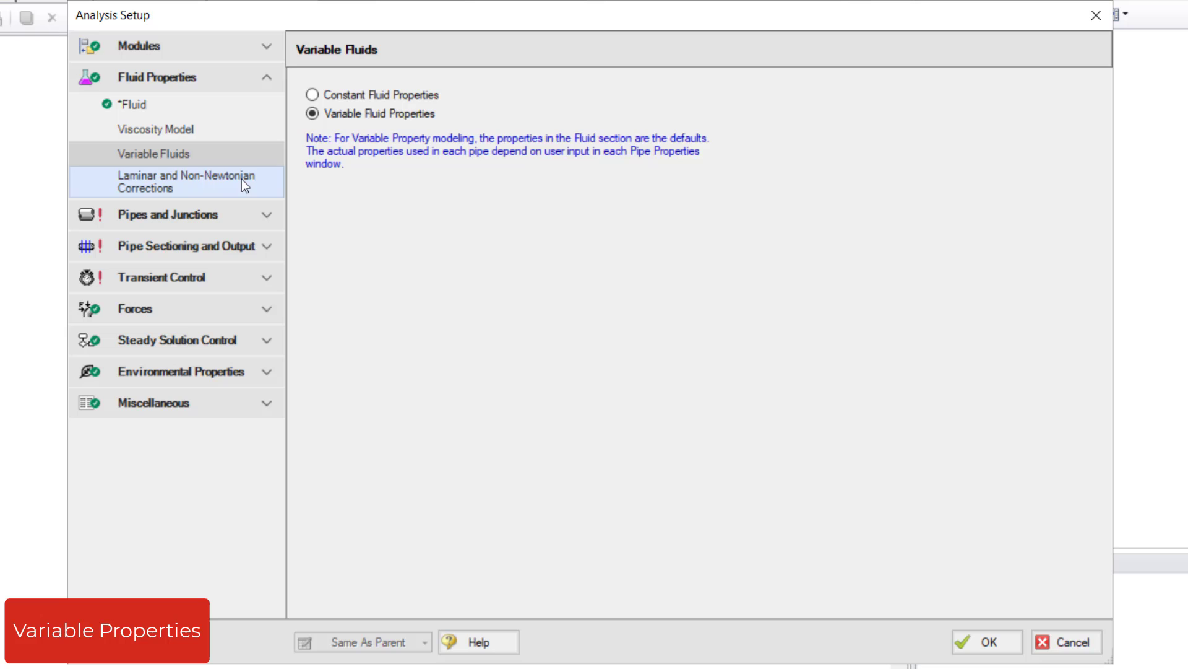
click(186, 182)
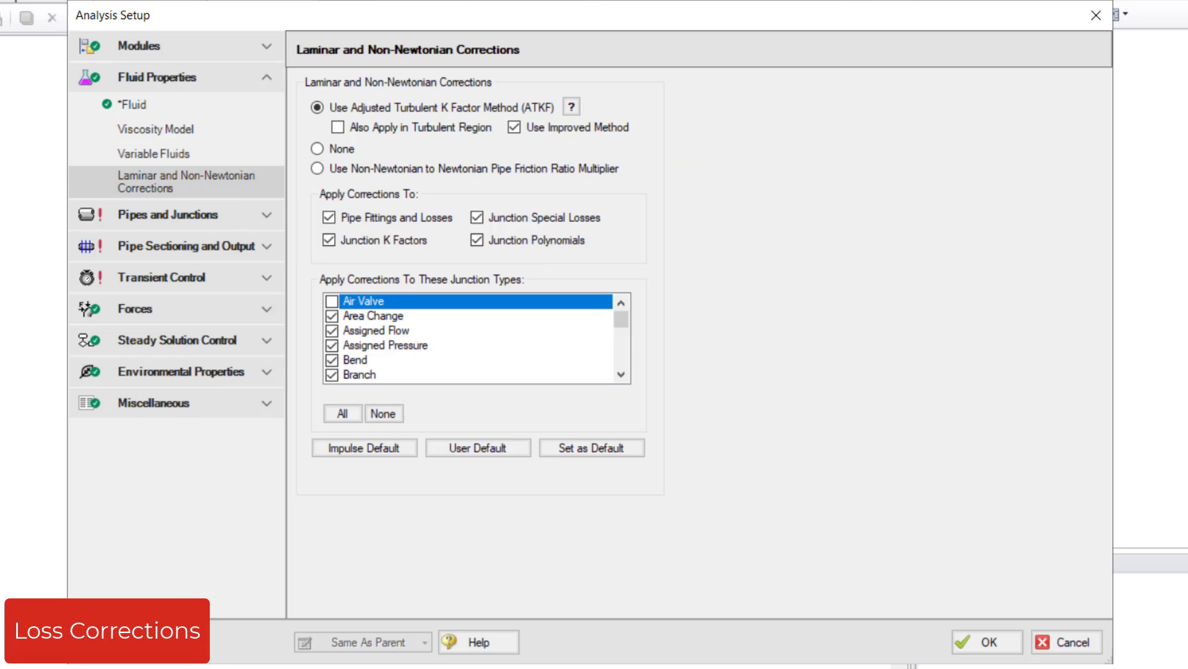